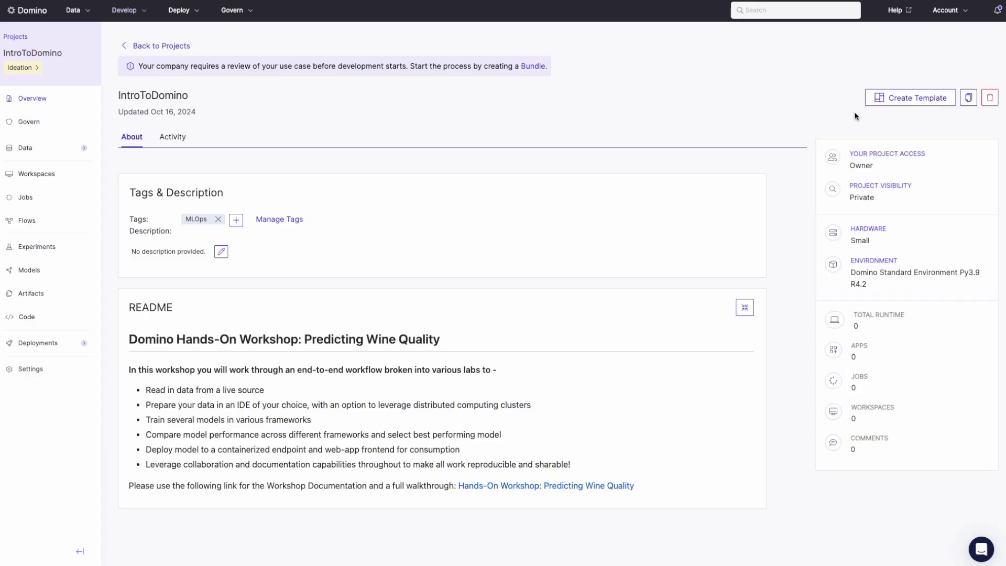
{"action": "mouse_move", "coordinate": [906, 85]}
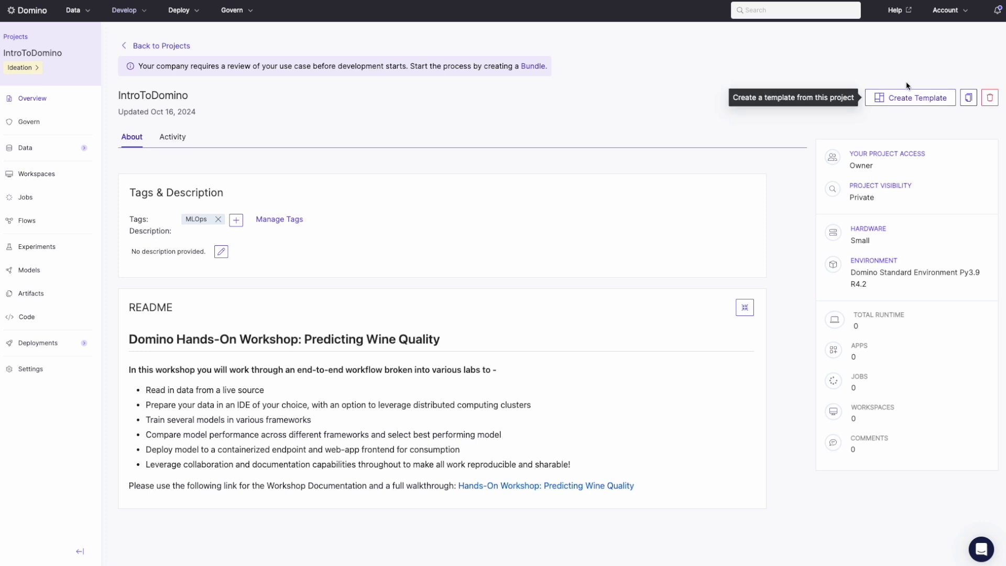
{"action": "mouse_move", "coordinate": [921, 100]}
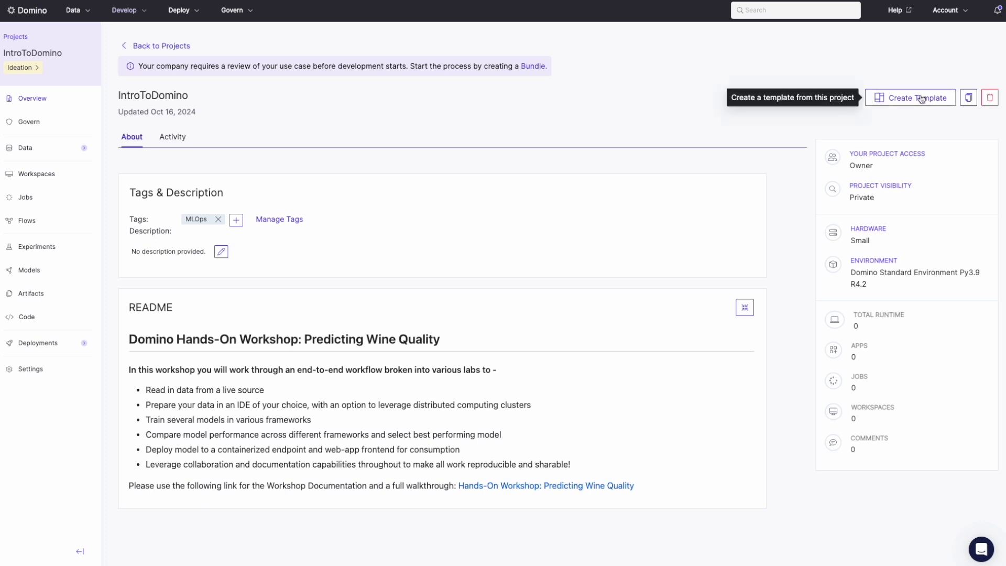
Step: Name the new template IntroToDomino-template3 from the suggestions and describe it as 'desc', kept private
{"action": "left_click", "coordinate": [918, 98]}
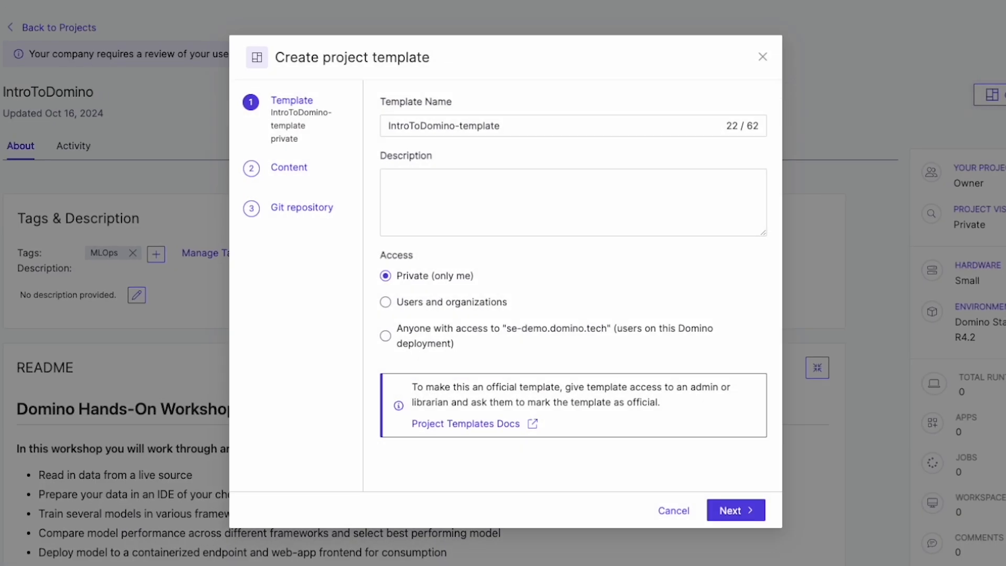
{"action": "left_click", "coordinate": [551, 125]}
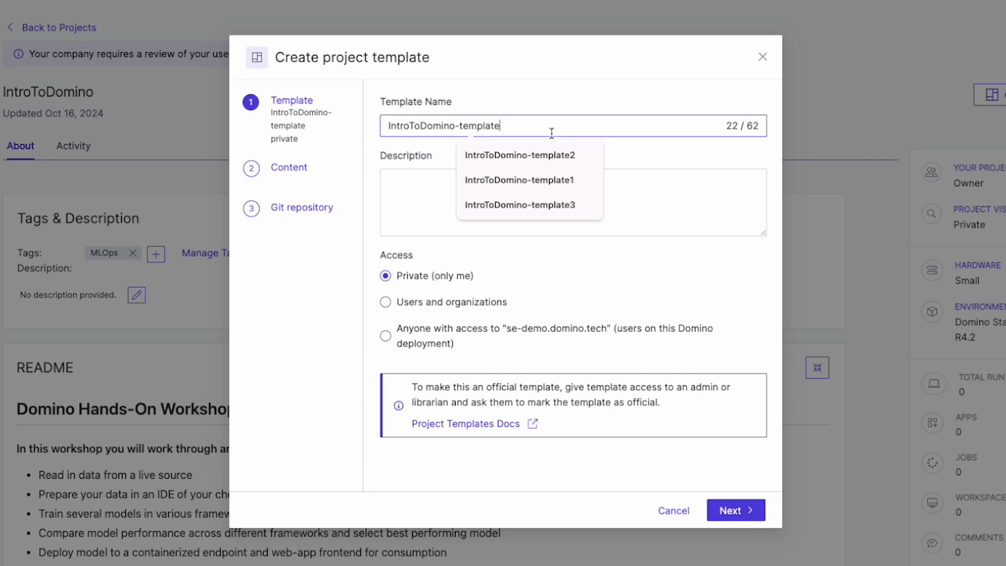
{"action": "left_click", "coordinate": [520, 205]}
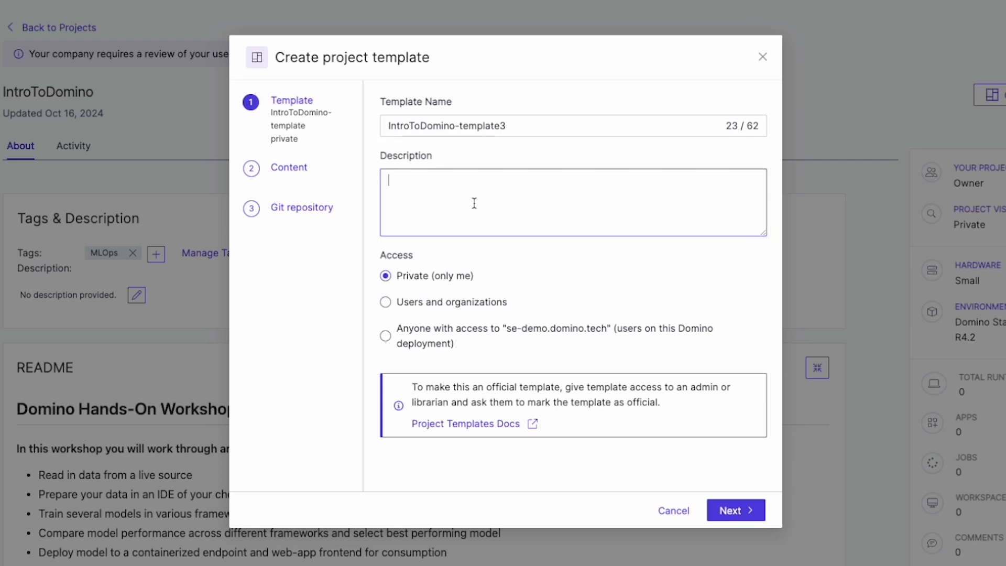
{"action": "type", "text": "desc"}
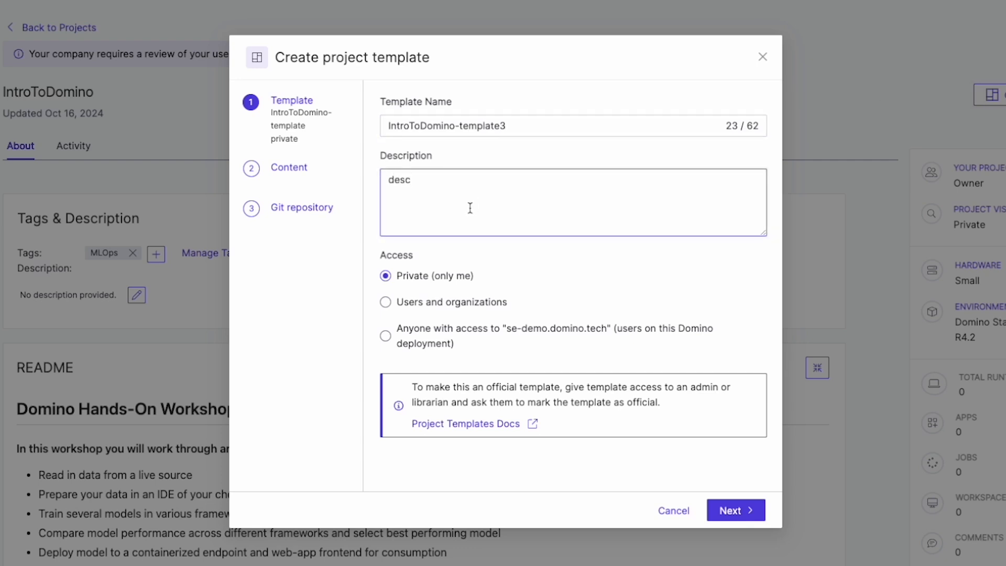
{"action": "mouse_move", "coordinate": [494, 337]}
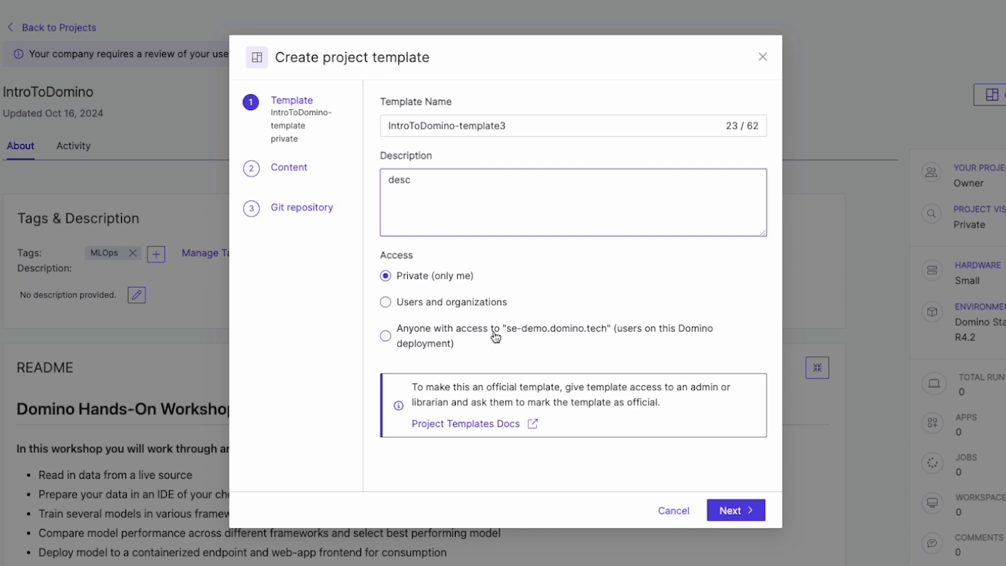
{"action": "mouse_move", "coordinate": [480, 346]}
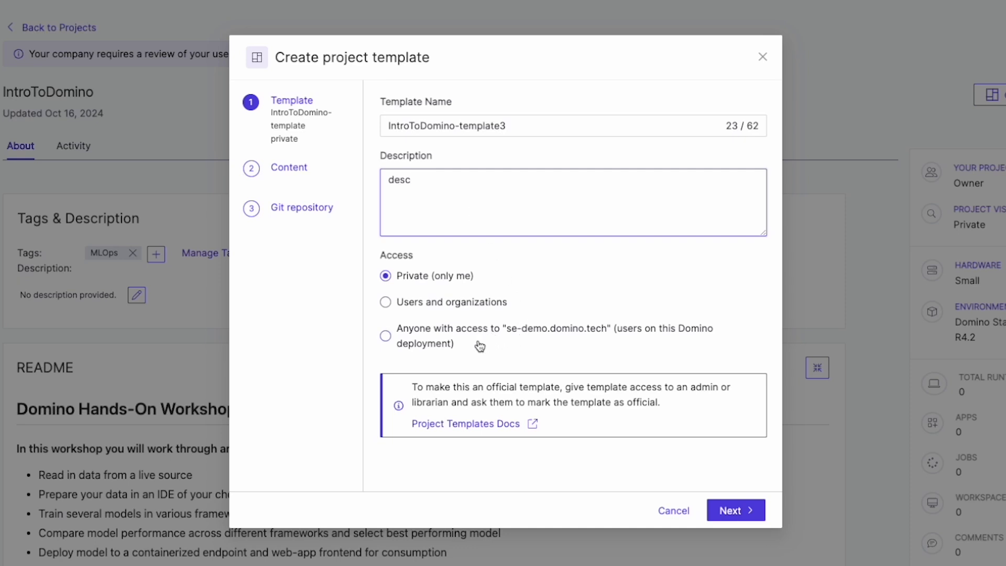
Step: Review the Content step, leaving every item copied, the default environment and the Small hardware tier
{"action": "left_click", "coordinate": [736, 510]}
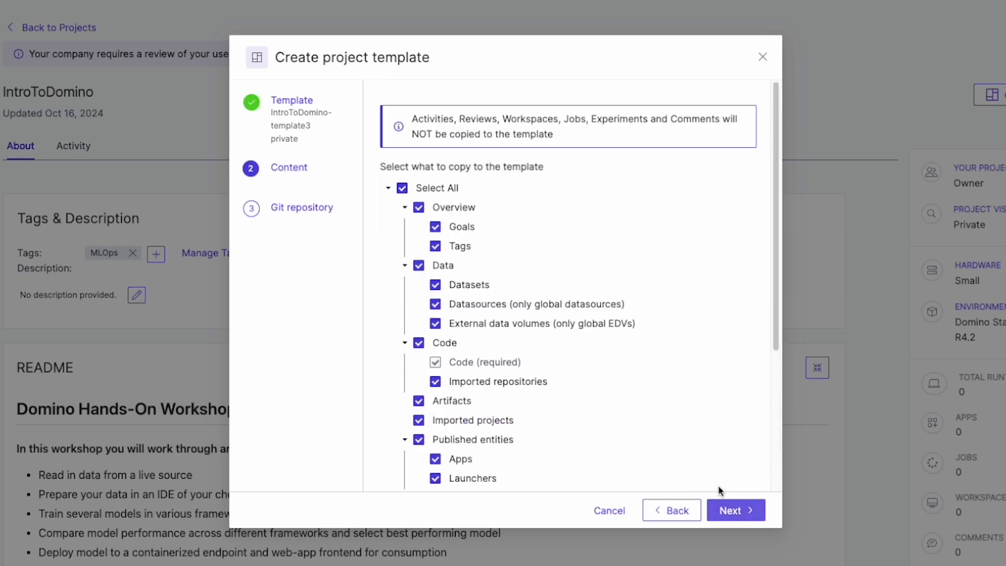
{"action": "mouse_move", "coordinate": [618, 330]}
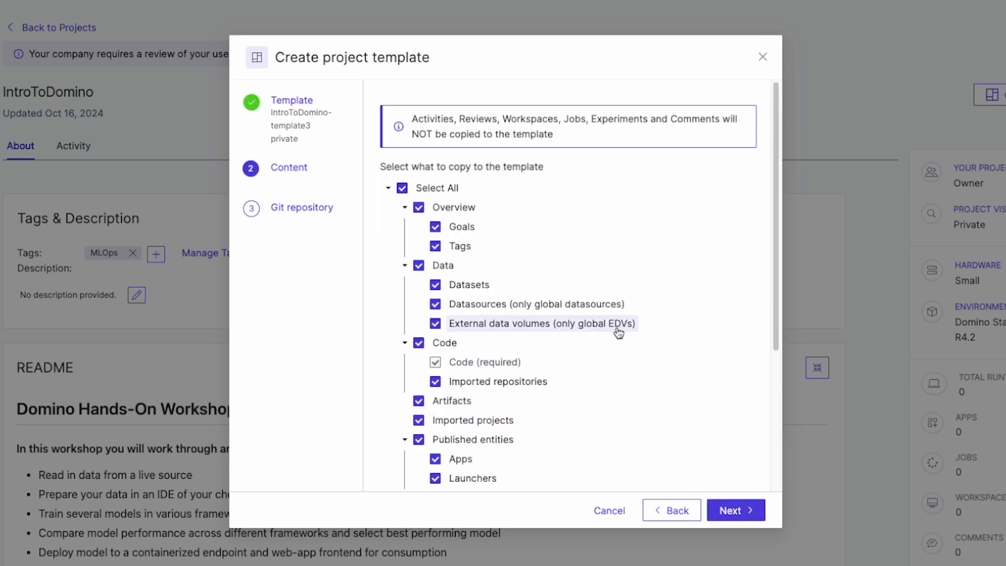
{"action": "mouse_move", "coordinate": [599, 343]}
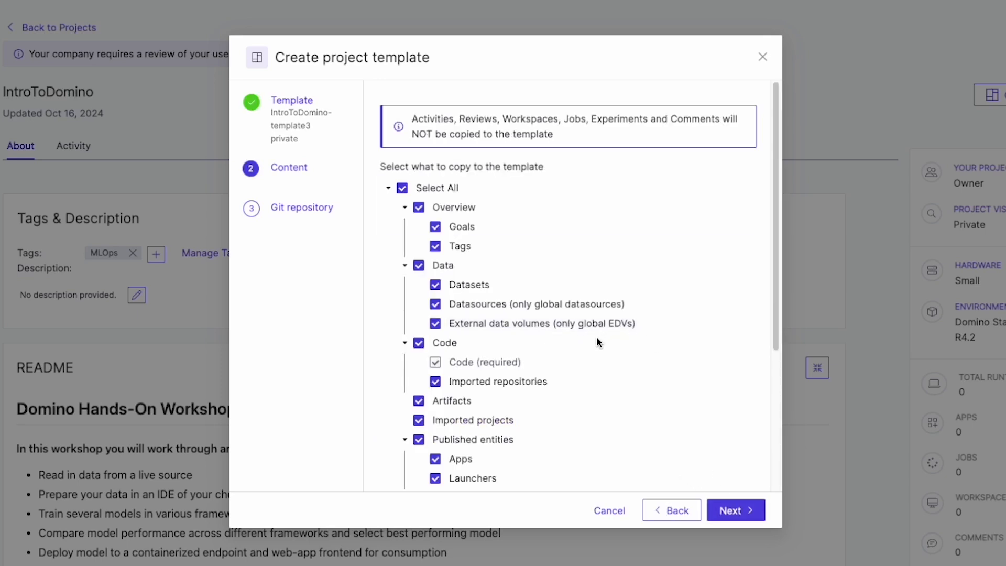
{"action": "scroll", "scroll_direction": "down", "scroll_amount": 3}
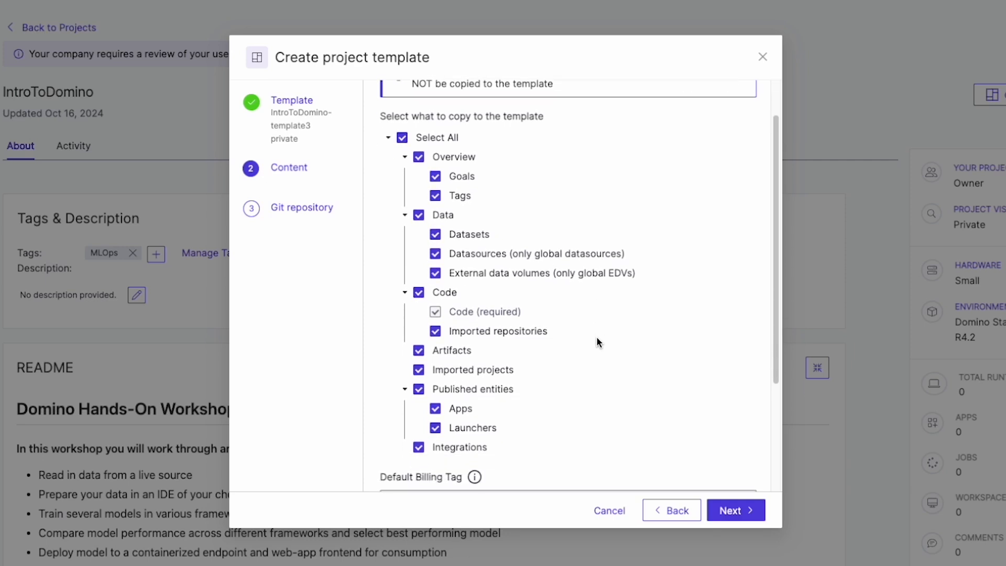
{"action": "scroll", "scroll_direction": "down", "scroll_amount": 3}
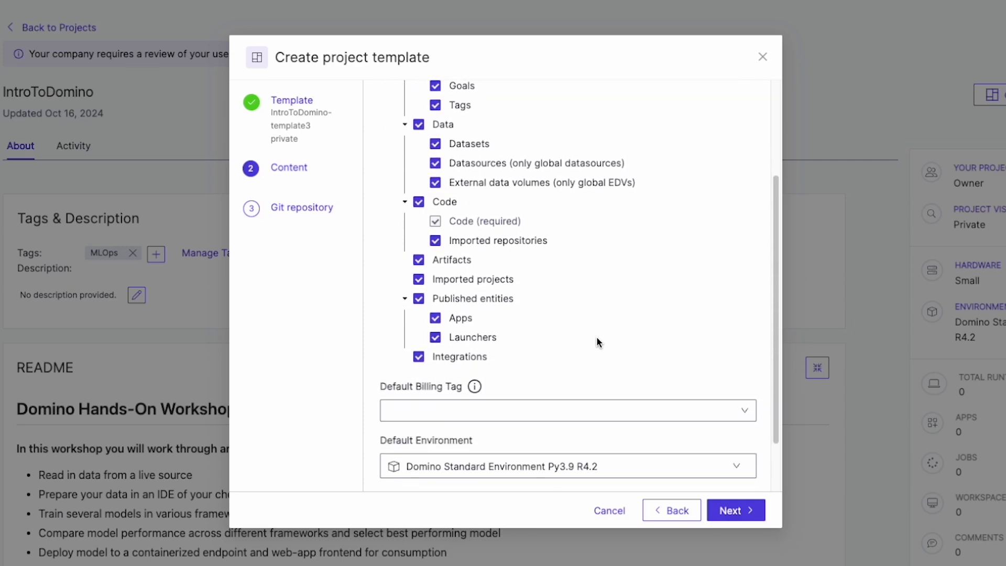
{"action": "scroll", "scroll_direction": "down", "scroll_amount": 3}
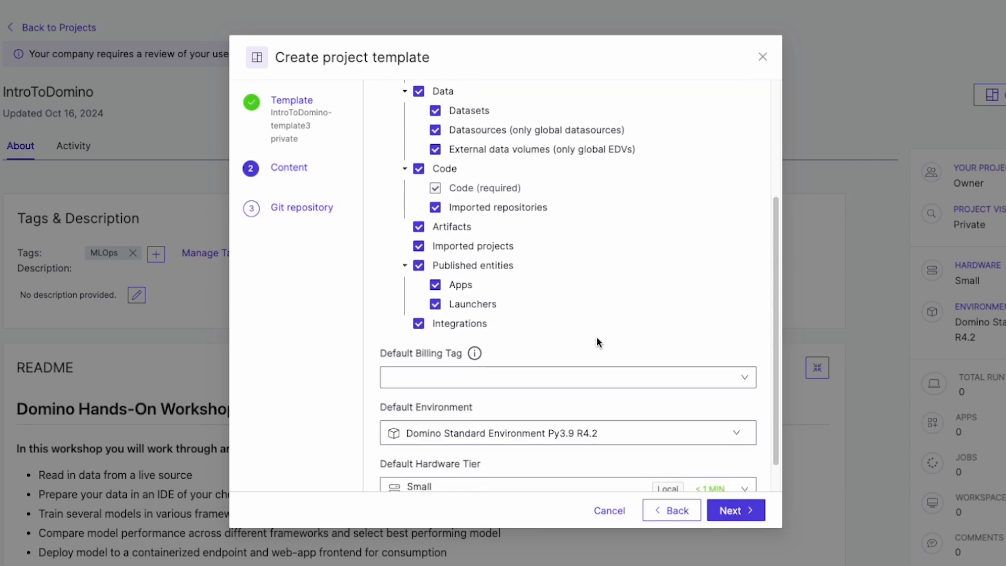
{"action": "scroll", "scroll_direction": "down", "scroll_amount": 3}
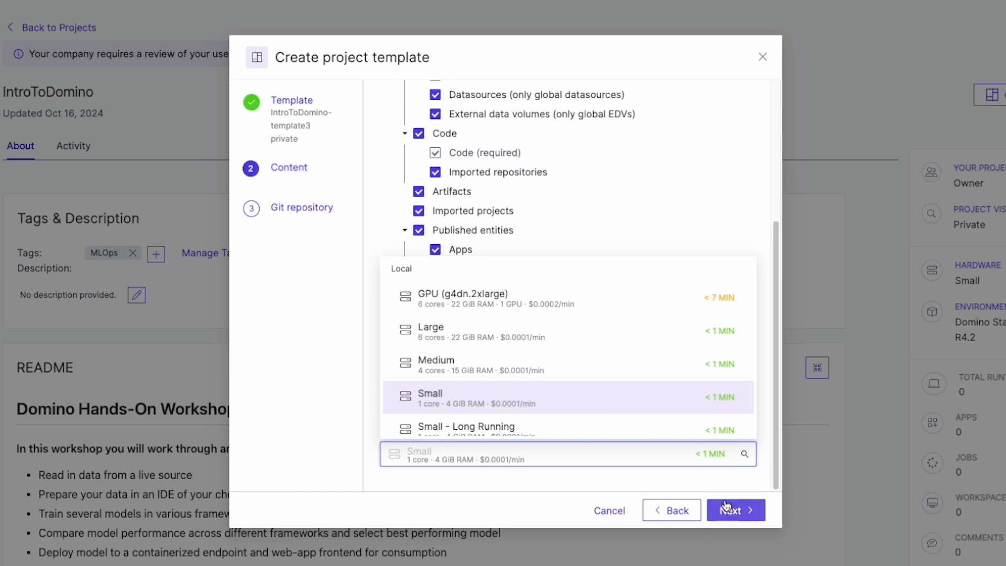
Step: Keep the code in a new private GitHub repository named IntroToDomino-template3
{"action": "left_click", "coordinate": [736, 509]}
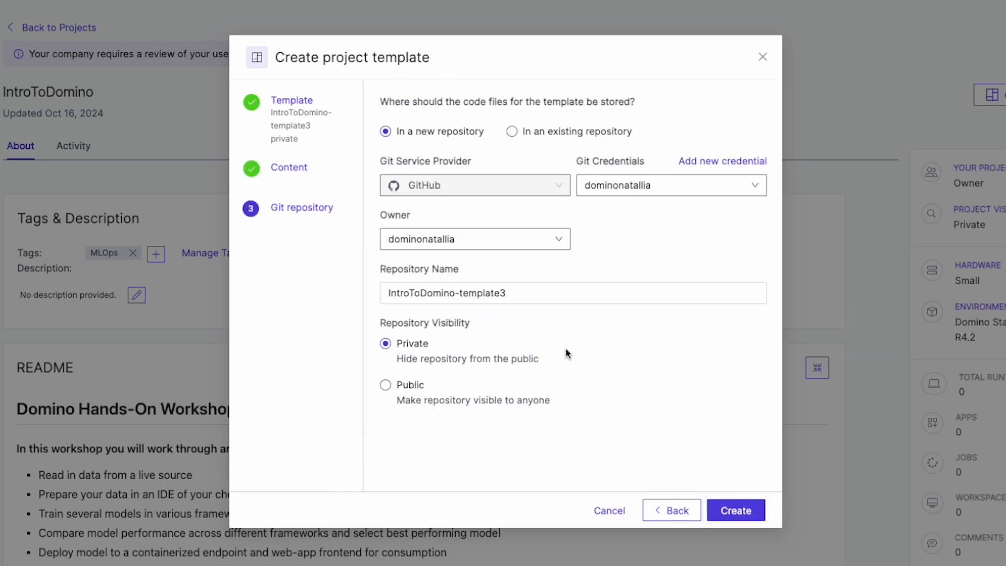
{"action": "mouse_move", "coordinate": [568, 126]}
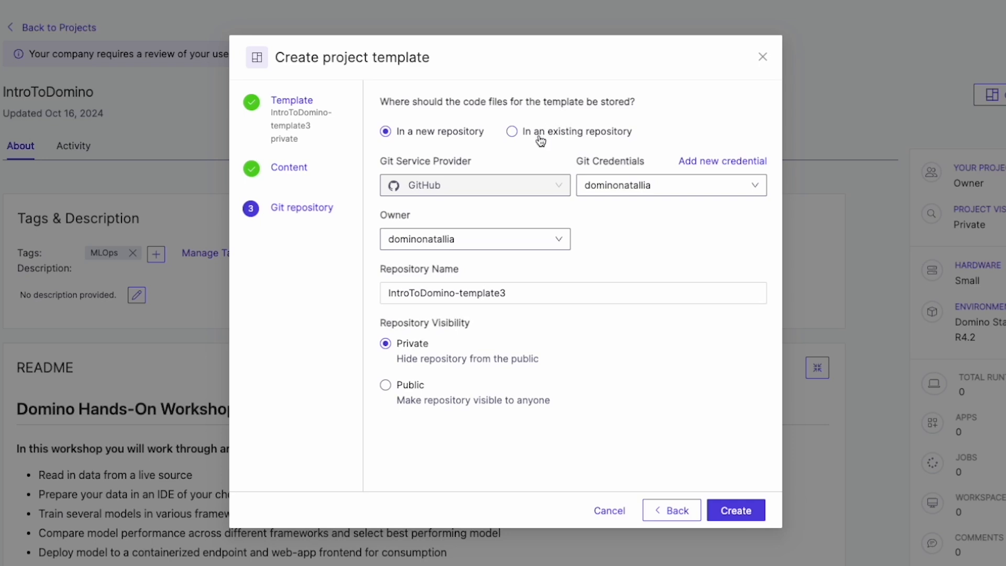
{"action": "mouse_move", "coordinate": [723, 423]}
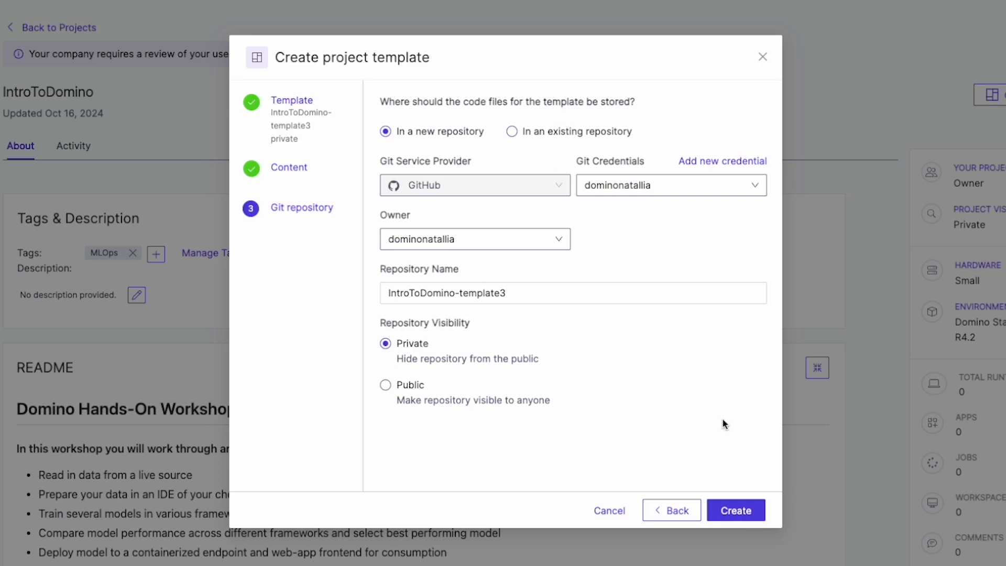
Step: Finish creating IntroToDomino-template3 and start a new project from it on the Templates list
{"action": "left_click", "coordinate": [736, 510]}
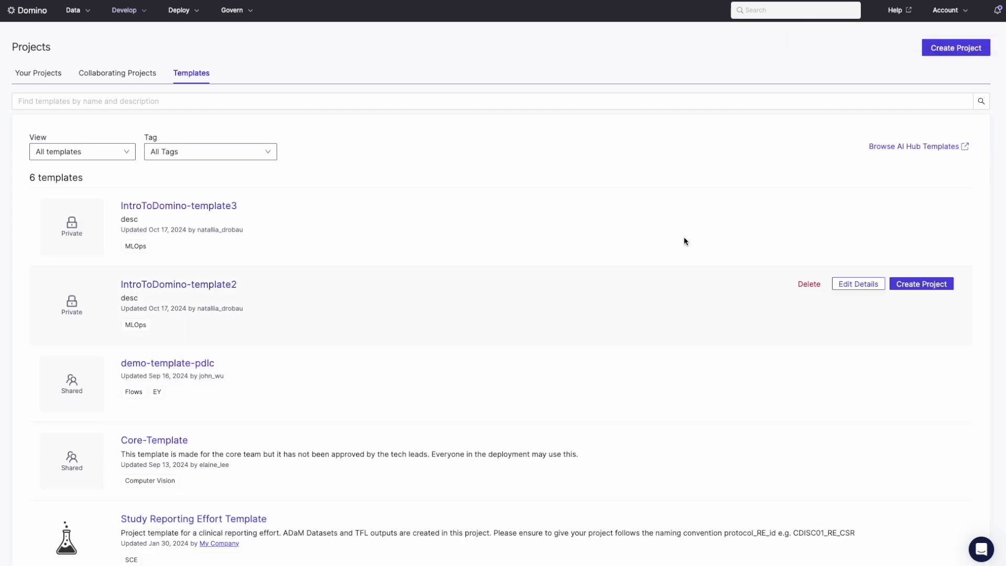
{"action": "mouse_move", "coordinate": [926, 207]}
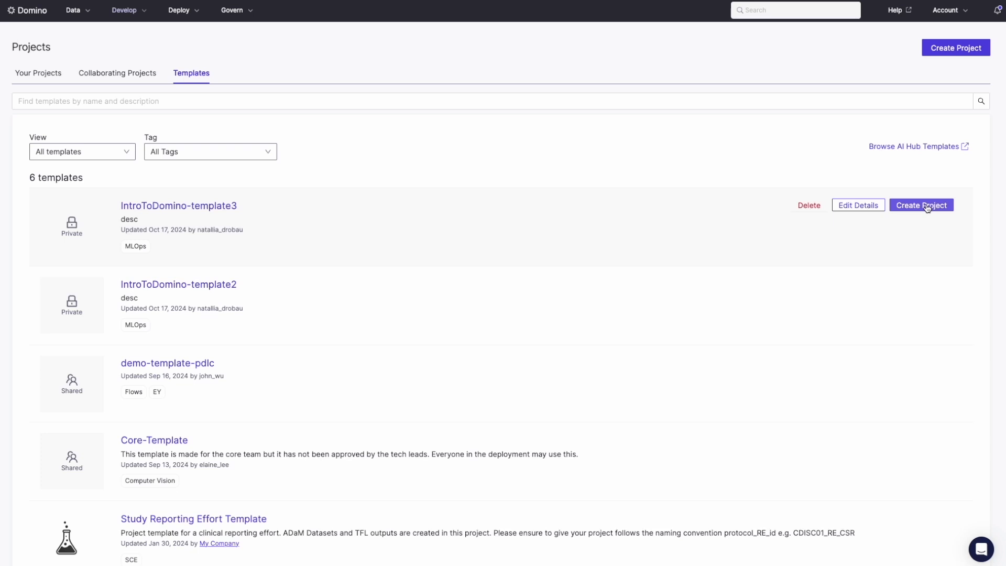
{"action": "left_click", "coordinate": [920, 205]}
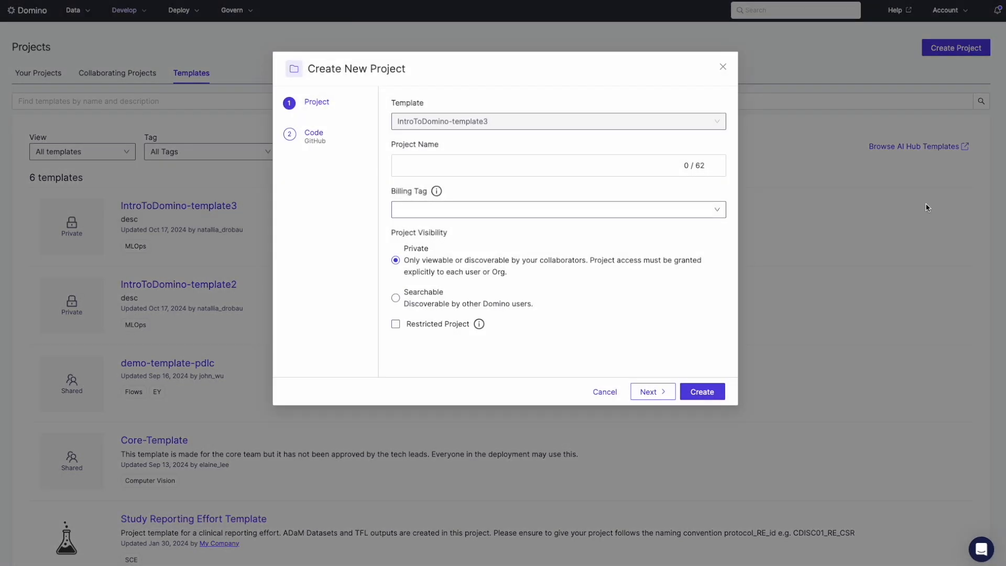